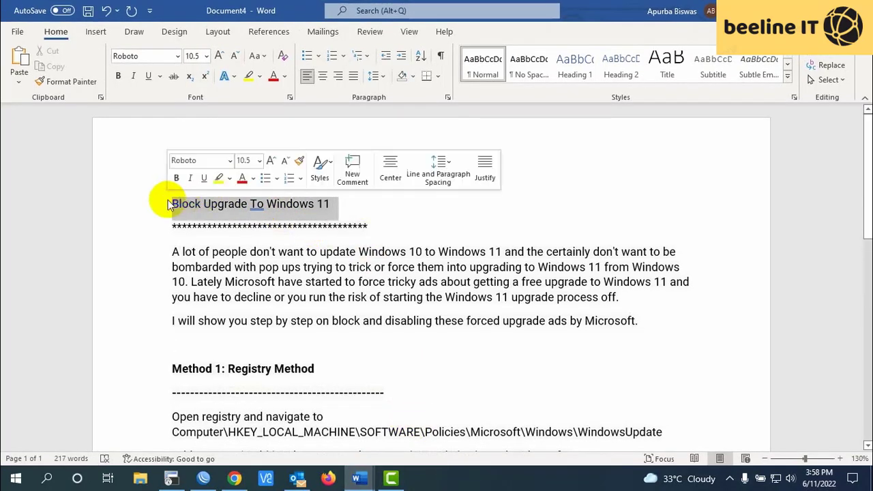
- Make the Word heading bold and prepend 'How to' so it reads How to Block Upgrade To Windows 11
left_click(117, 77)
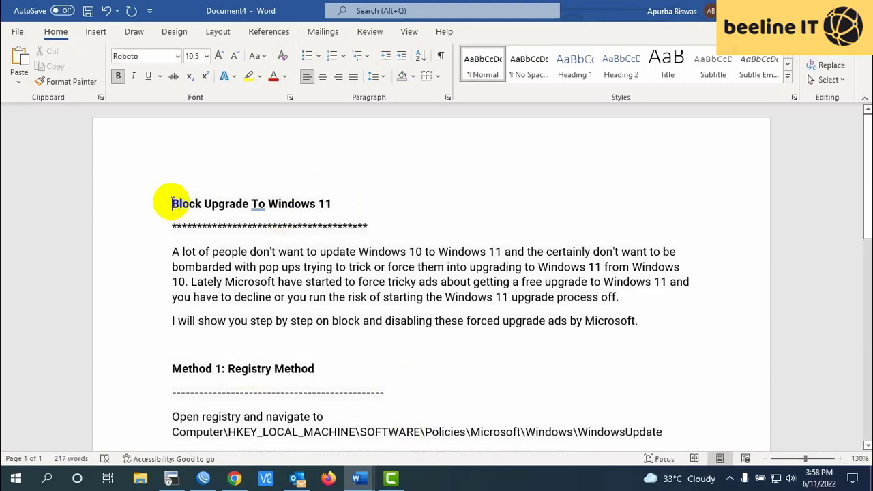
type("How to")
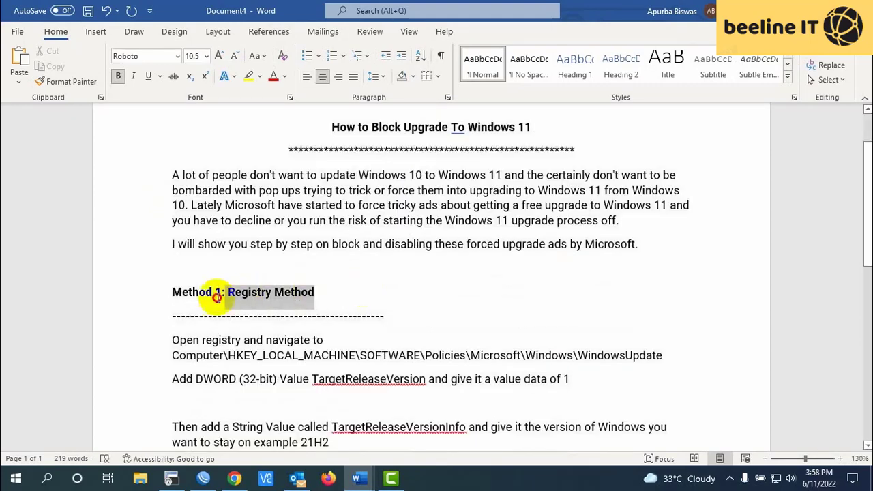
scroll("down", 3)
type("regi")
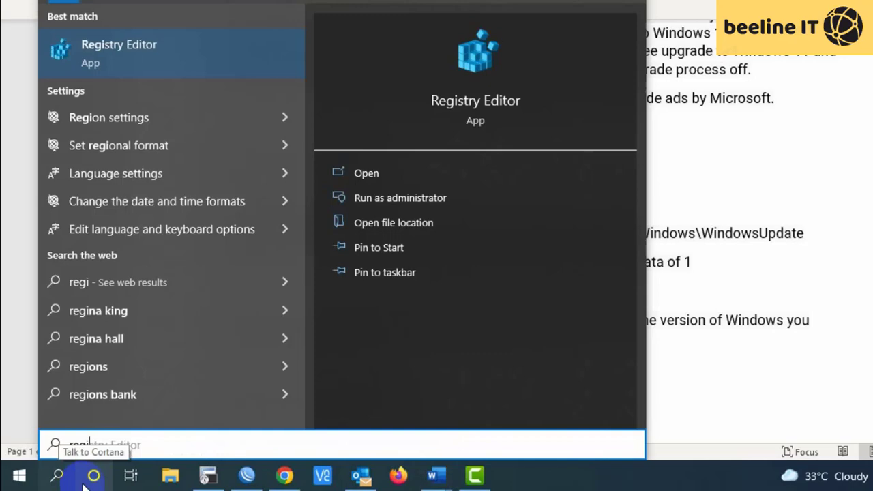
- Launch Registry Editor and expand HKEY_LOCAL_MACHINE down to the SOFTWARE\Policies branch
left_click(365, 171)
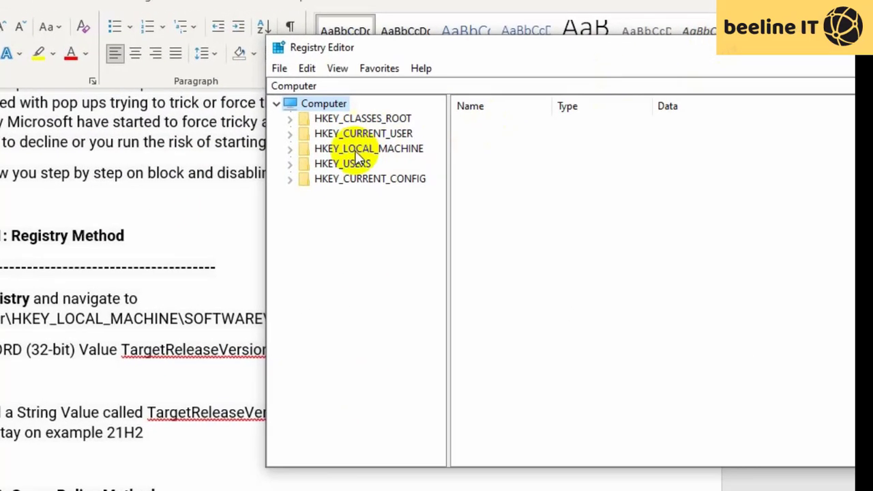
left_click(289, 148)
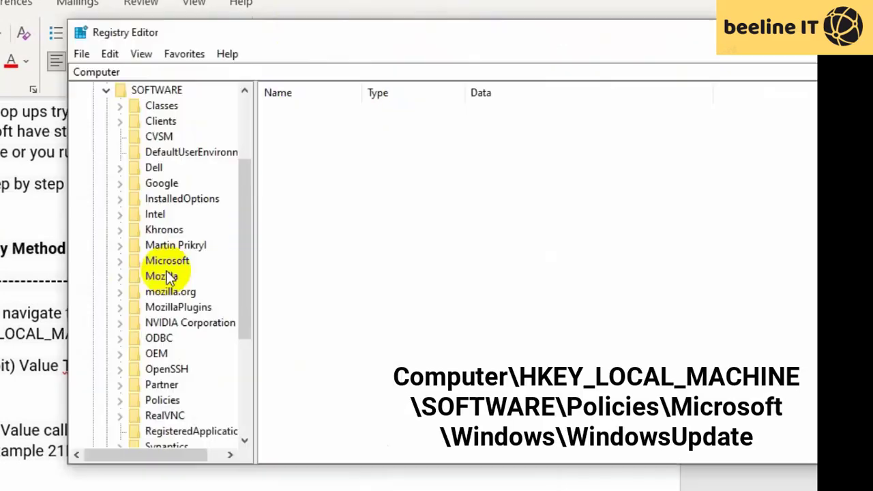
mouse_move(178, 305)
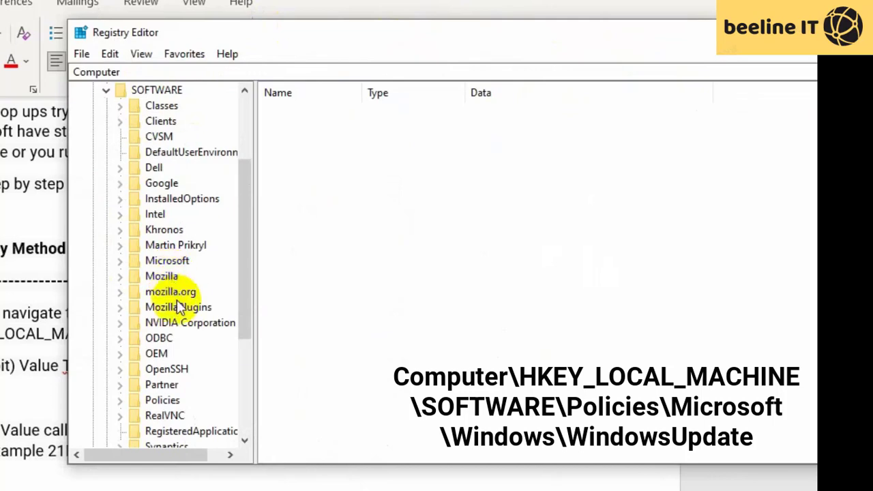
left_click(120, 353)
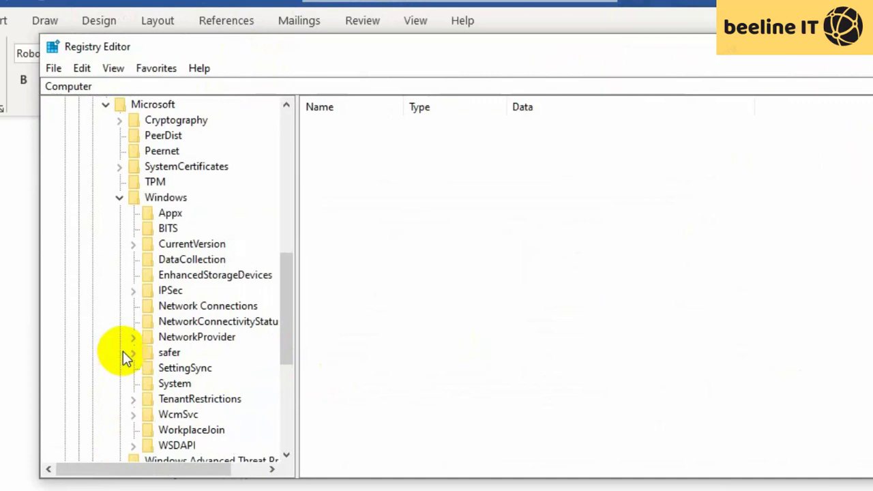
- Browse the NetworkProvider, Appx and WSDAPI keys, then select Microsoft\Windows as the parent key
left_click(197, 335)
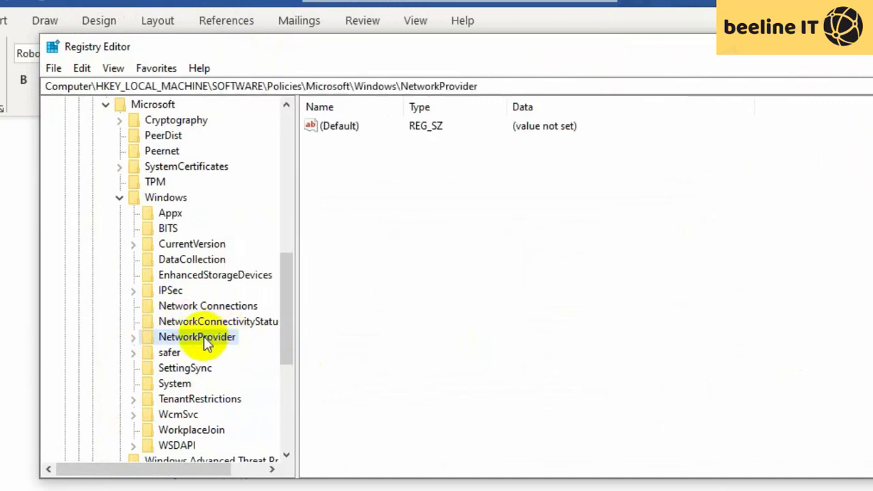
left_click(169, 212)
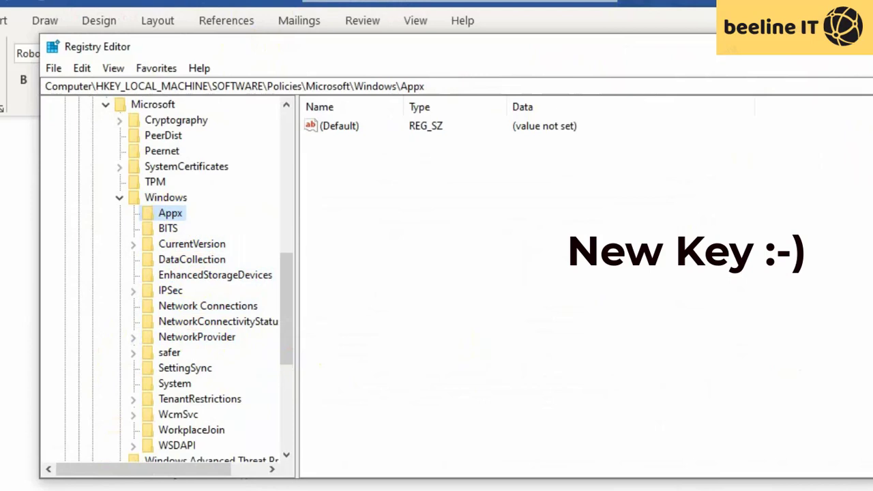
left_click(177, 444)
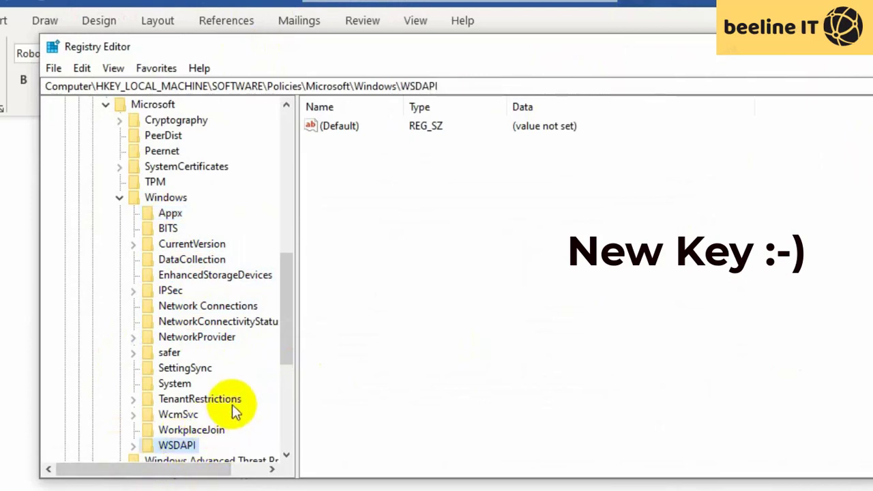
left_click(165, 196)
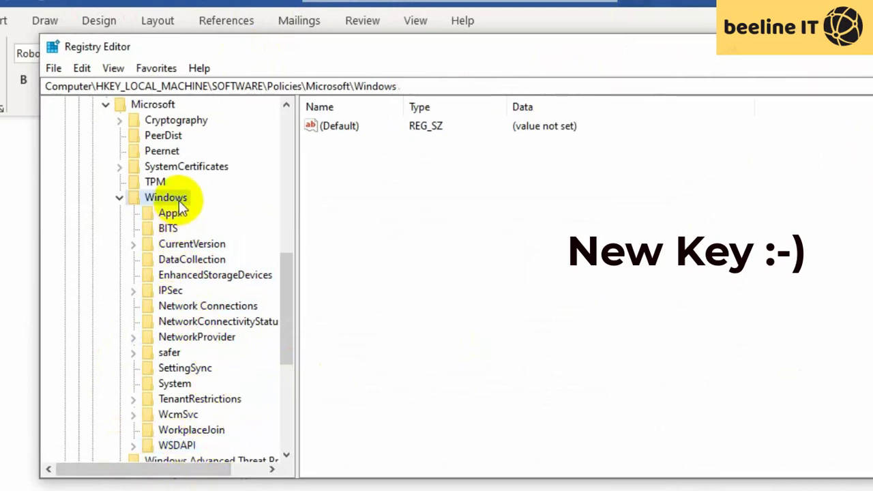
- Create a new subkey named WindowsUpdate under the Windows key
right_click(165, 197)
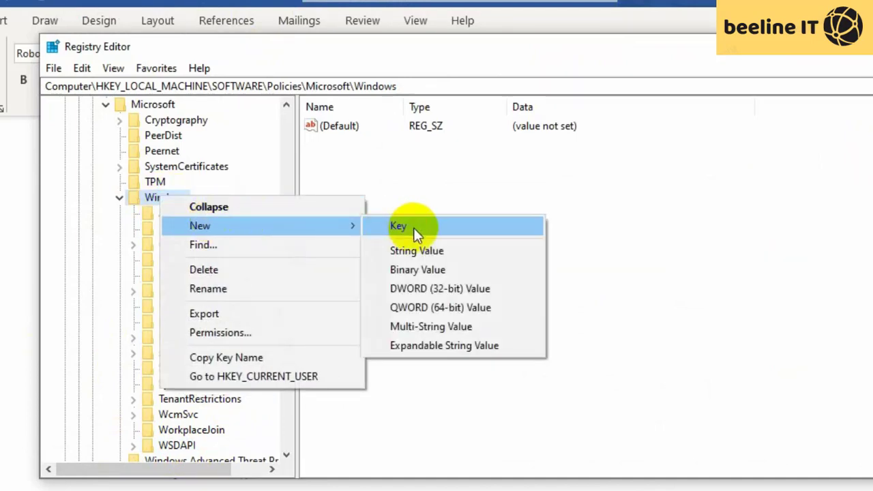
left_click(398, 227)
type("W")
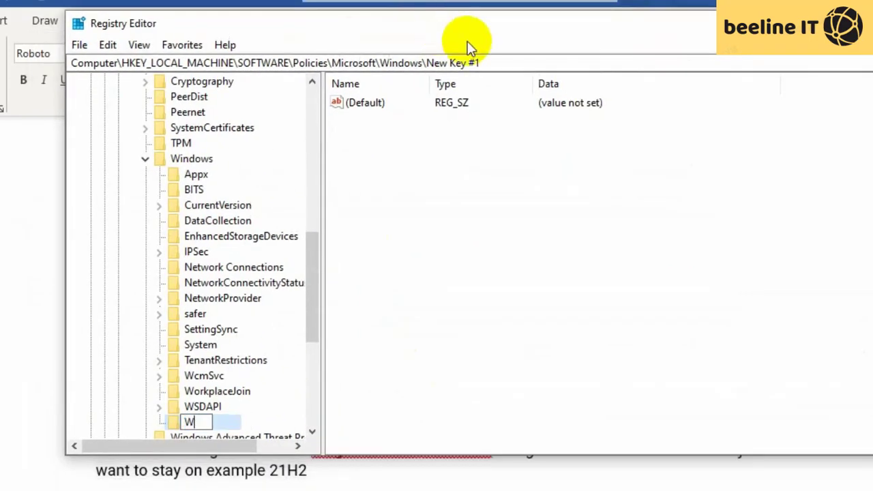
type("indowsUpdate")
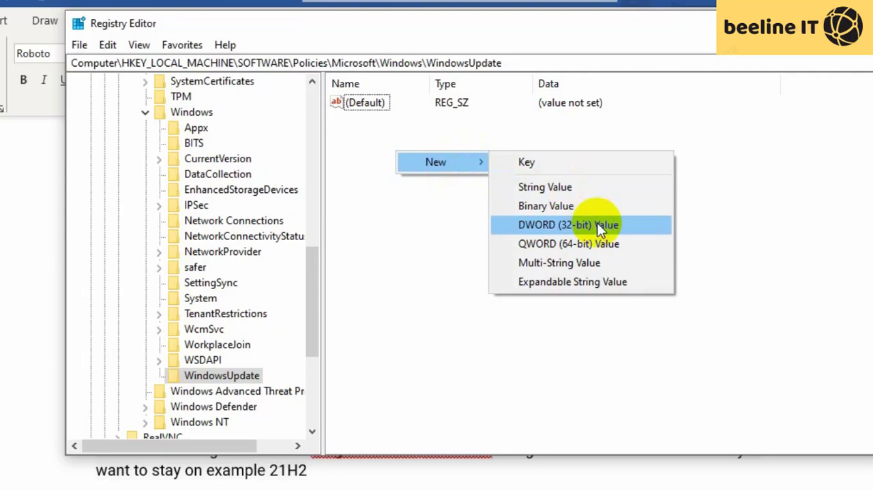
- Add a DWORD (32-bit) value to WindowsUpdate and name it TargetReleaseVersion
left_click(567, 225)
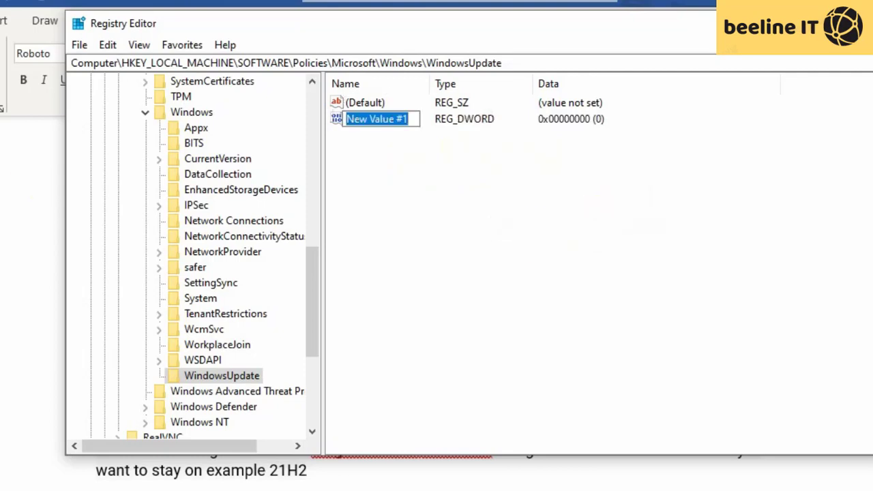
right_click(375, 118)
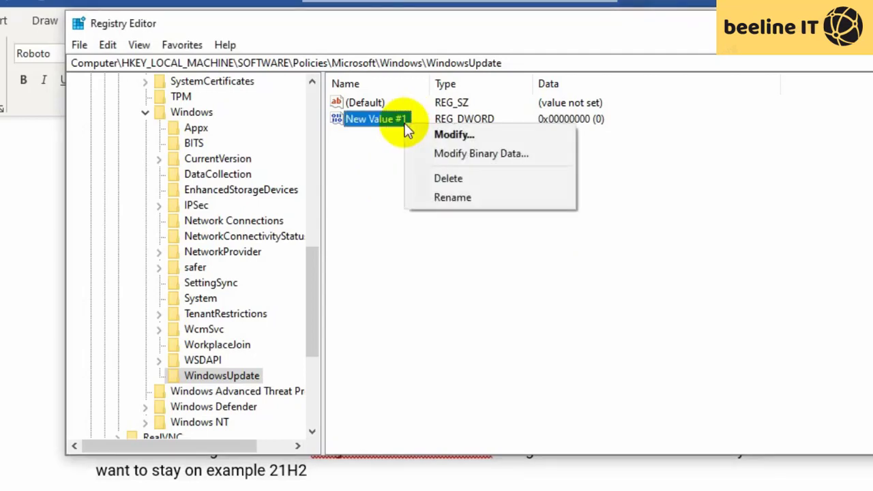
mouse_move(447, 177)
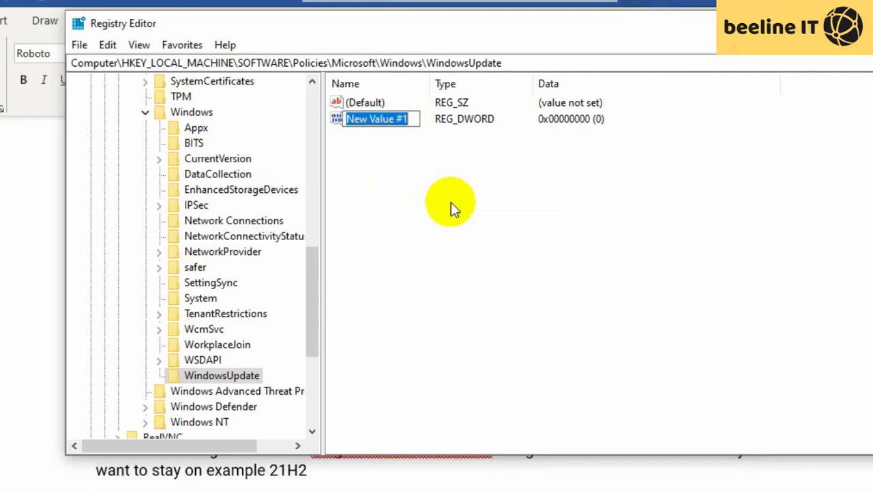
type("ta")
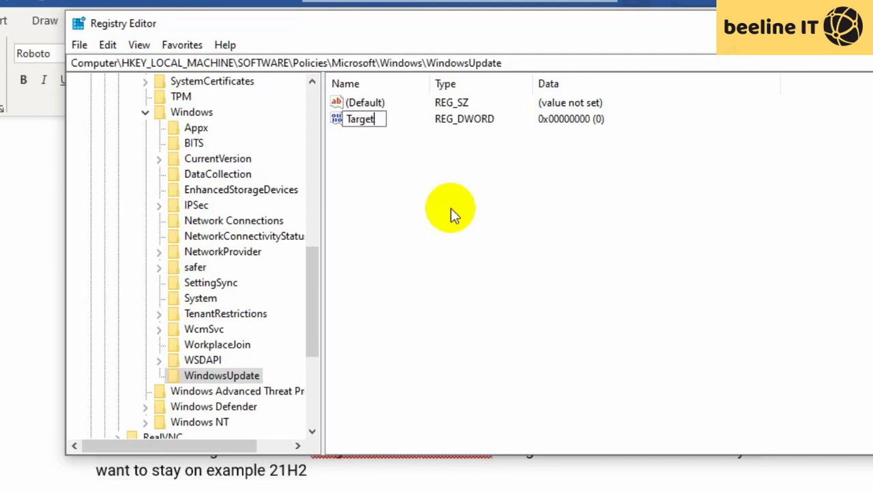
type("Release")
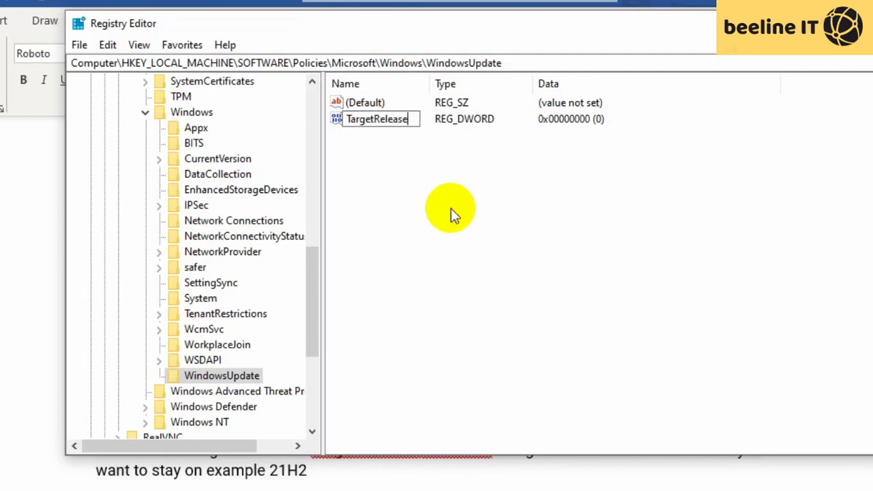
type("Version")
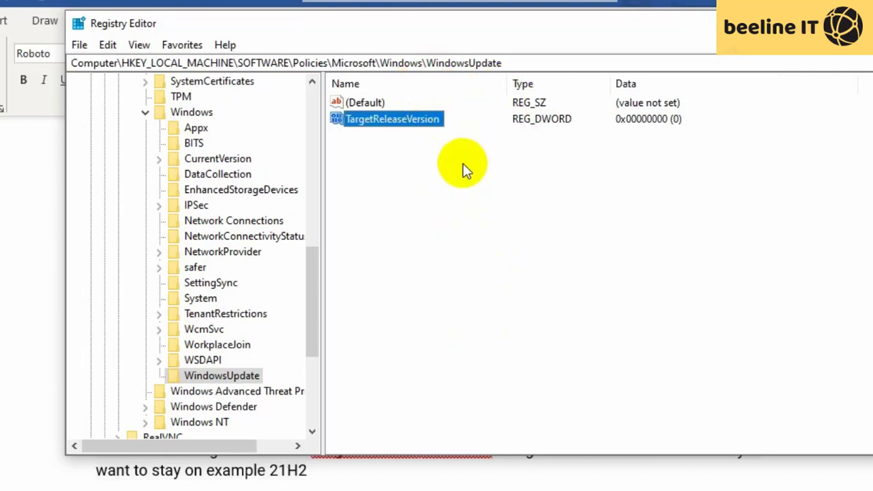
- Set TargetReleaseVersion's value data to 1
double_click(393, 118)
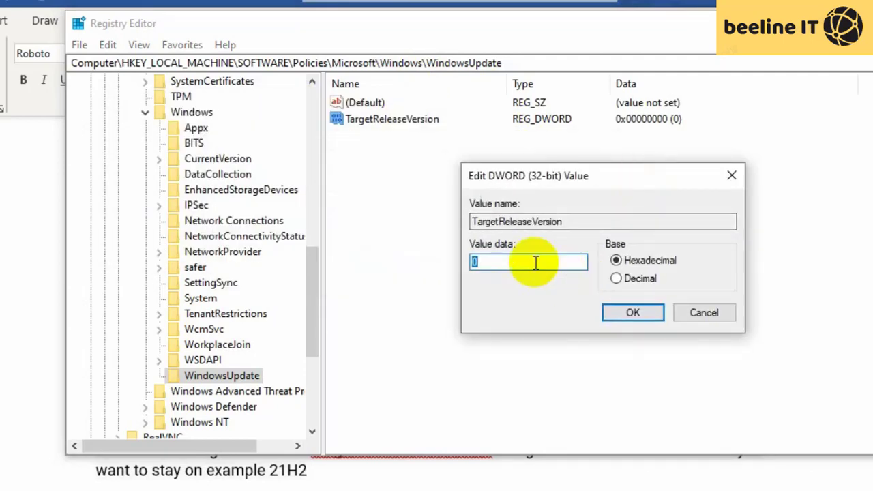
type("1")
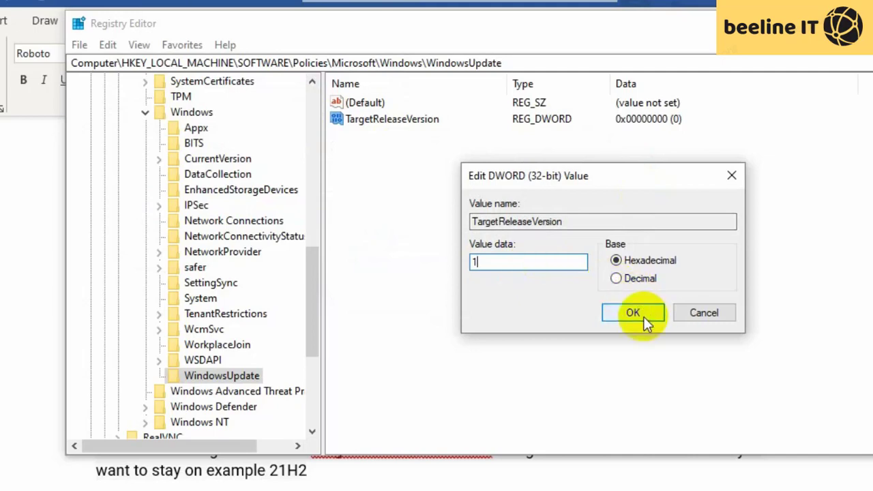
left_click(633, 312)
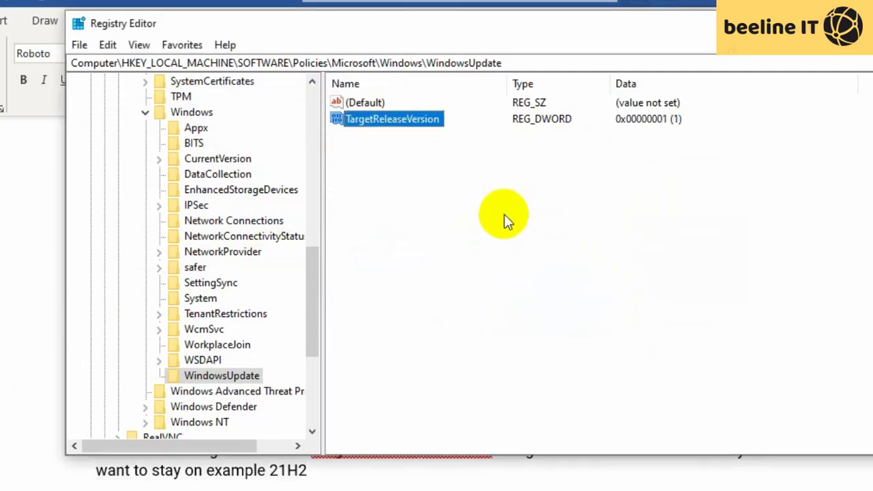
- Add a string value named TargetReleaseVersionInfo to WindowsUpdate and start editing its data
right_click(505, 211)
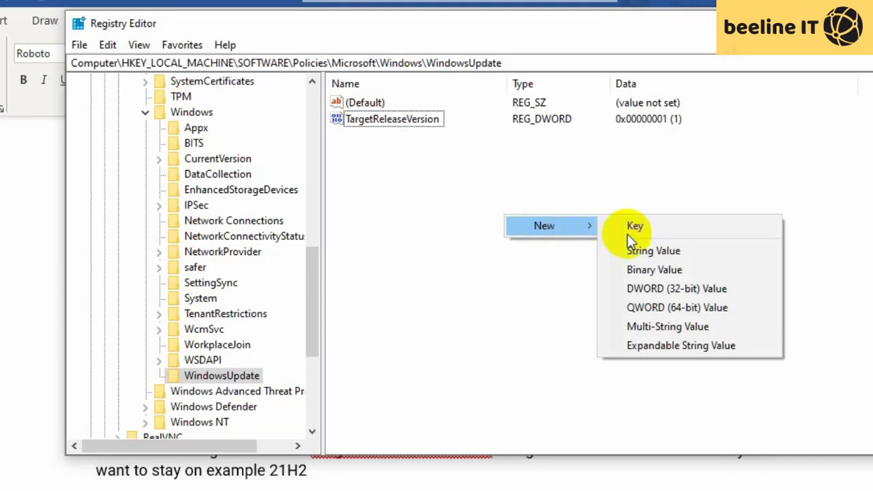
left_click(651, 251)
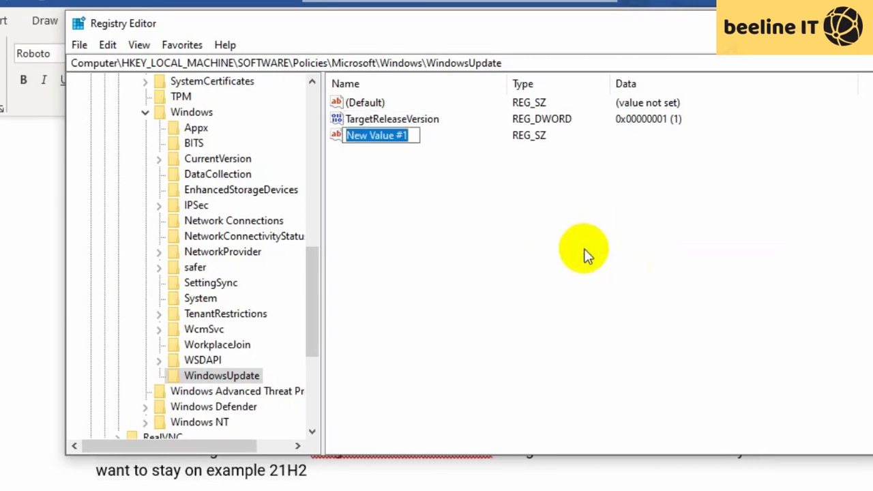
type("TargetRelea")
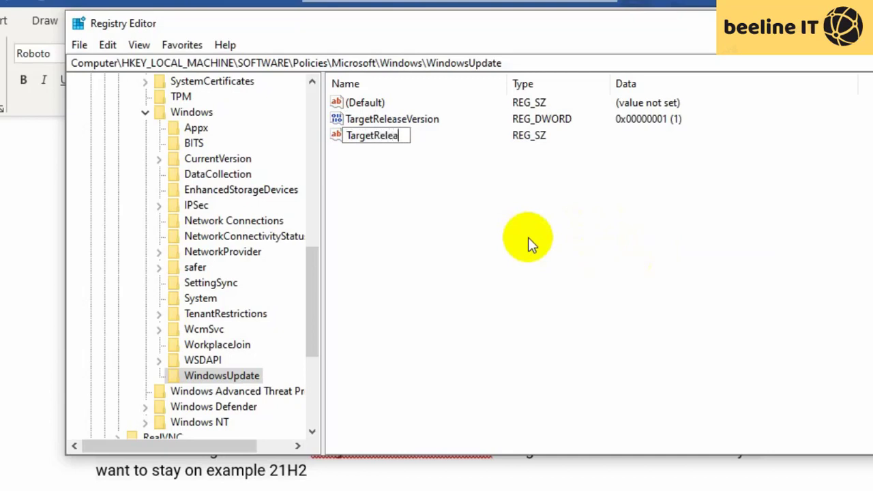
type("seVe")
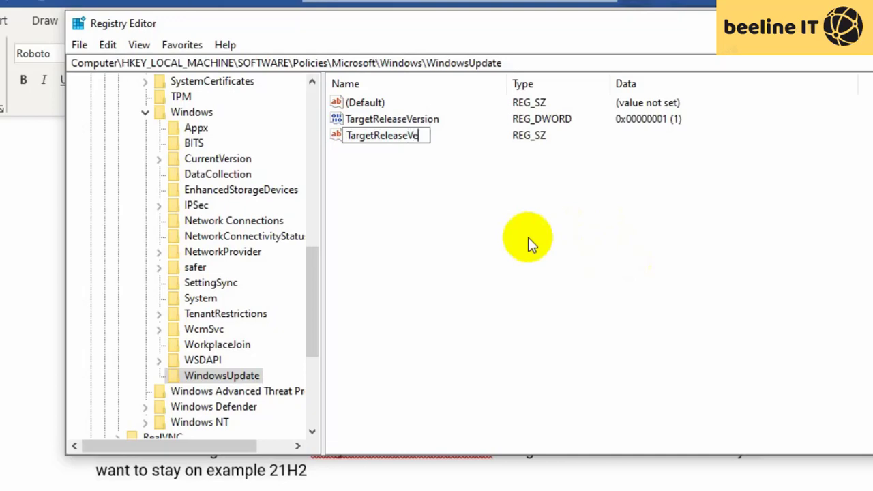
type("rsionInfo")
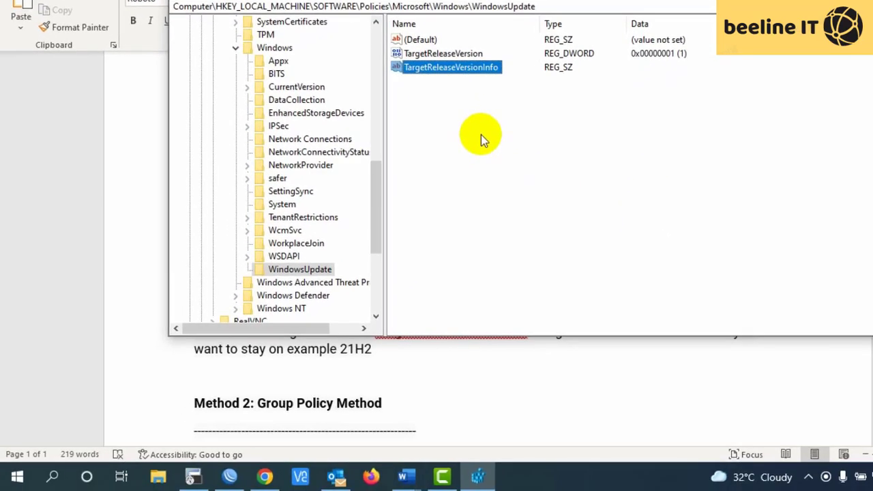
double_click(450, 67)
type("w")
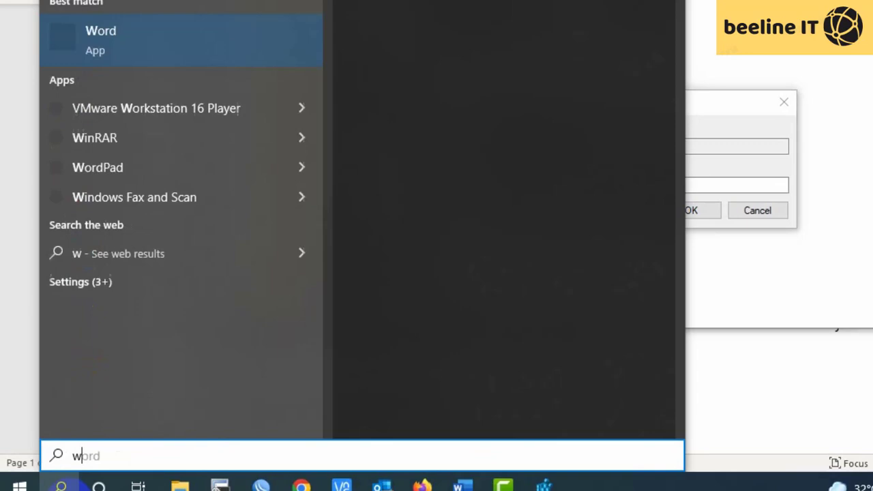
- Run winver from Start search to show the About Windows dialog reporting Version 21H2
type("inver")
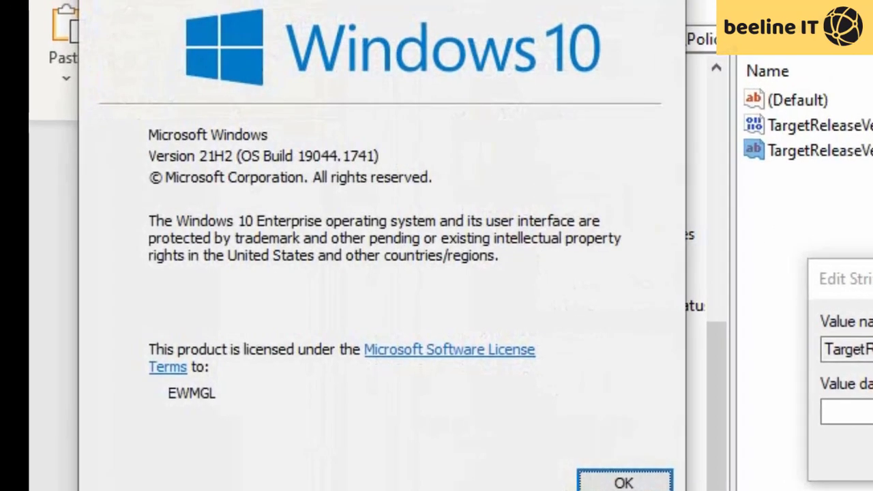
mouse_move(198, 164)
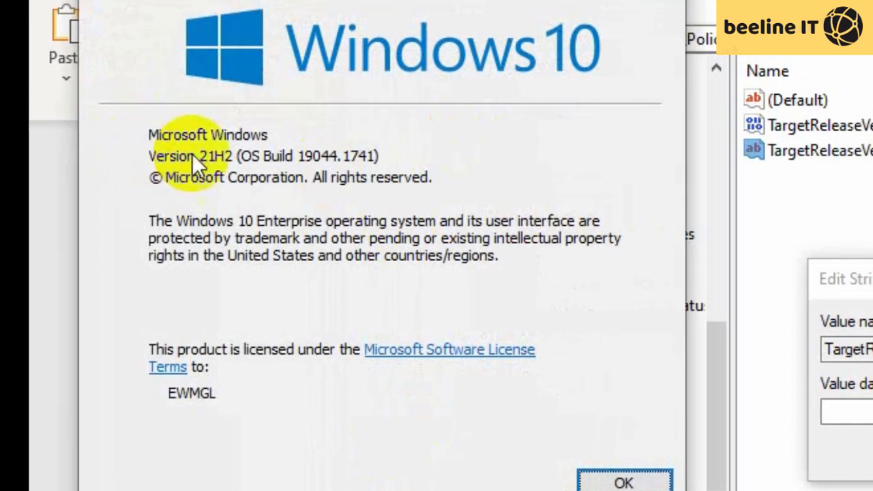
left_click(204, 157)
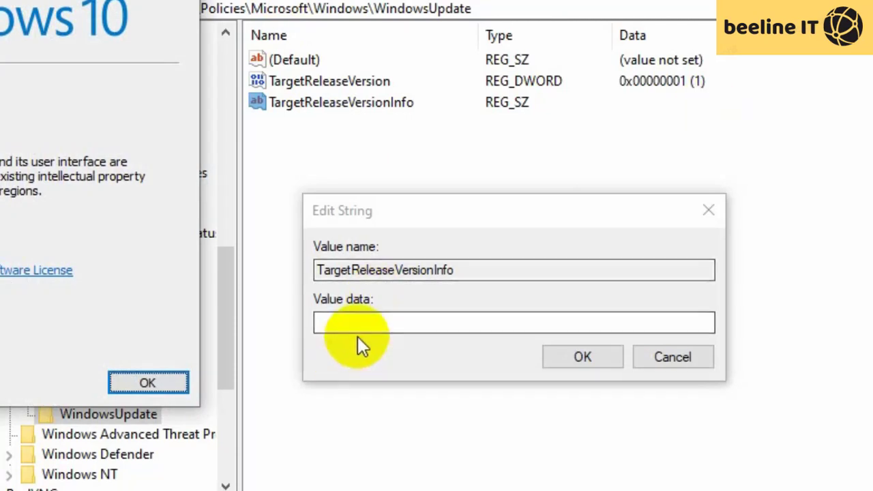
- Enter 21H2 as TargetReleaseVersionInfo's value data and confirm it
type("2")
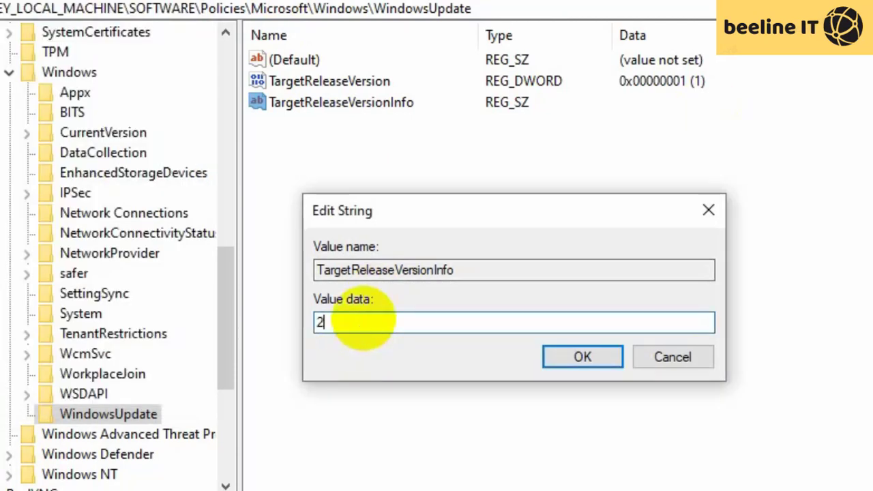
type("1")
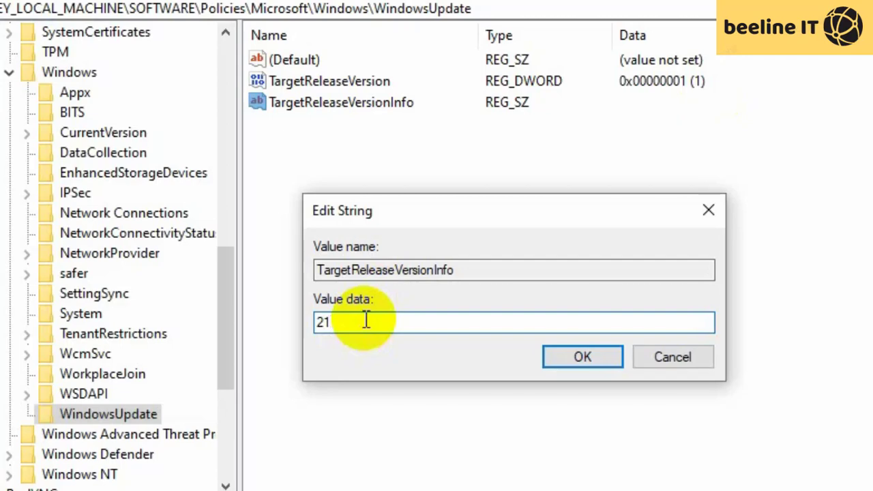
type("H2")
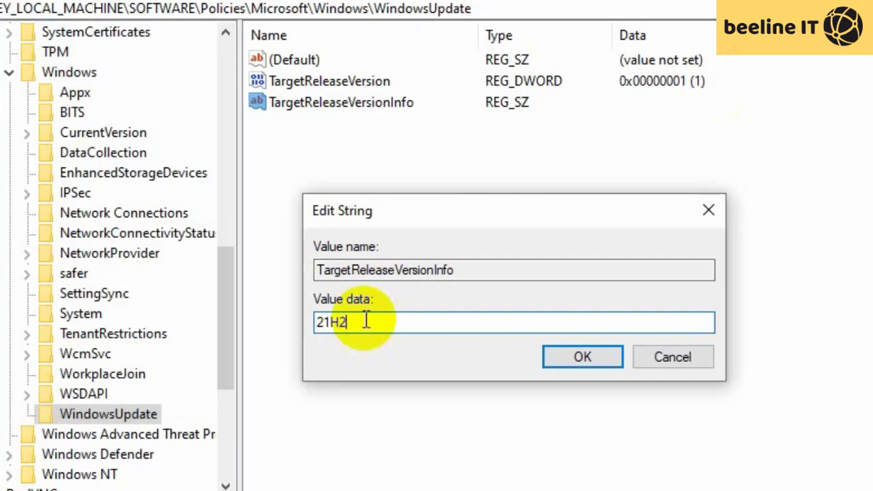
left_click(581, 357)
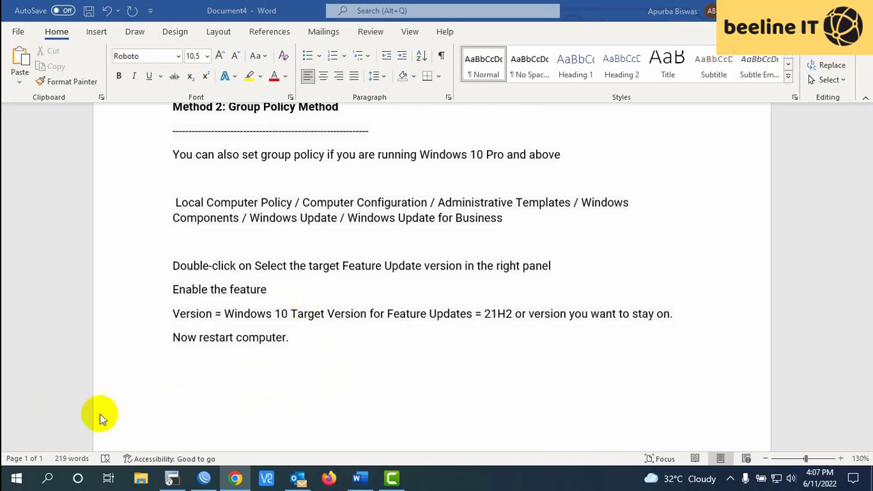
- Search gpedit from the taskbar and launch the Local Group Policy Editor
left_click(47, 477)
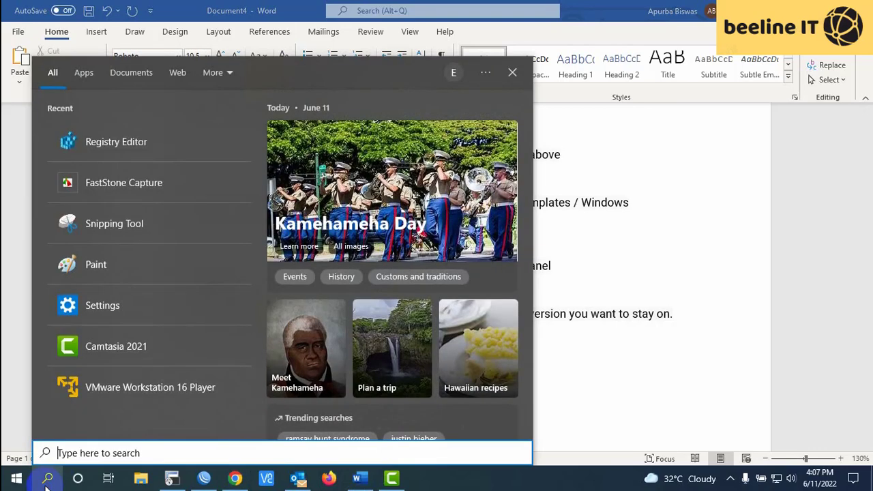
type("gpedi")
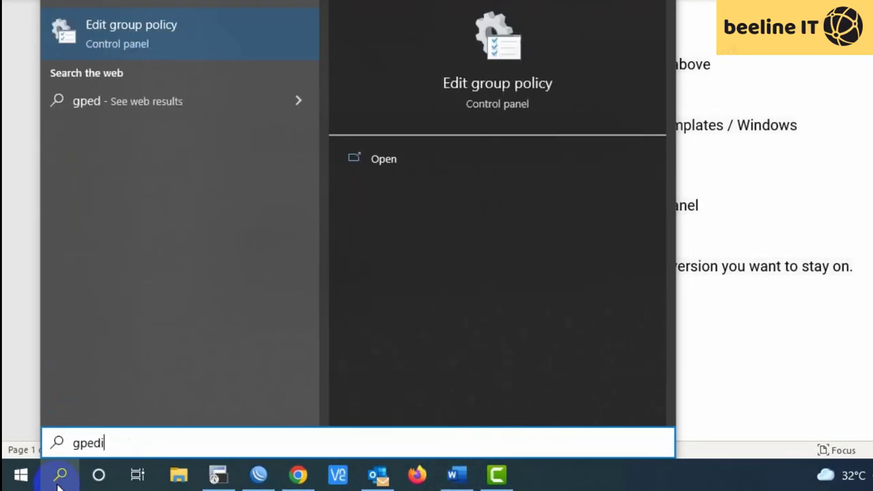
left_click(383, 159)
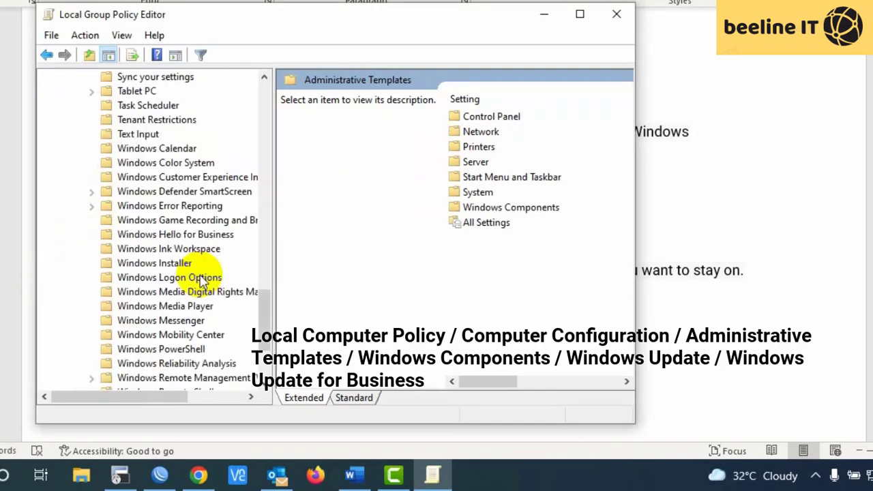
- Under Windows Update for Business, select the target Feature Update version policy and open its settings
scroll("down", 3)
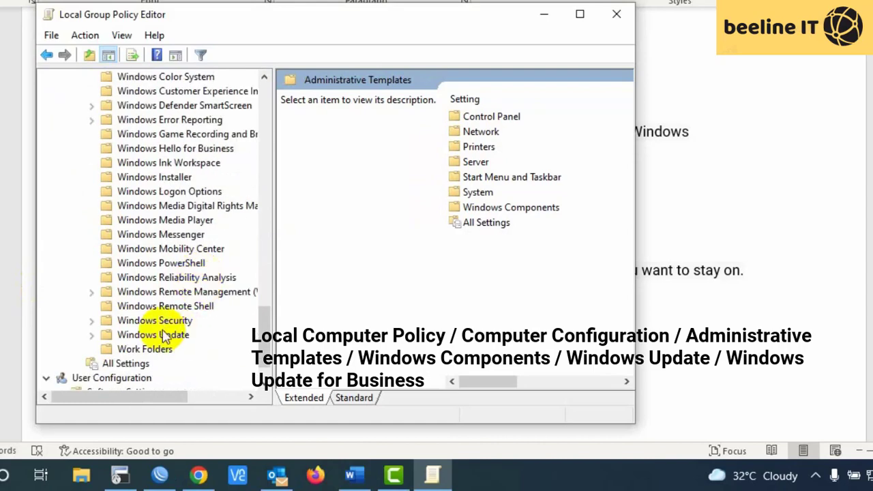
left_click(91, 334)
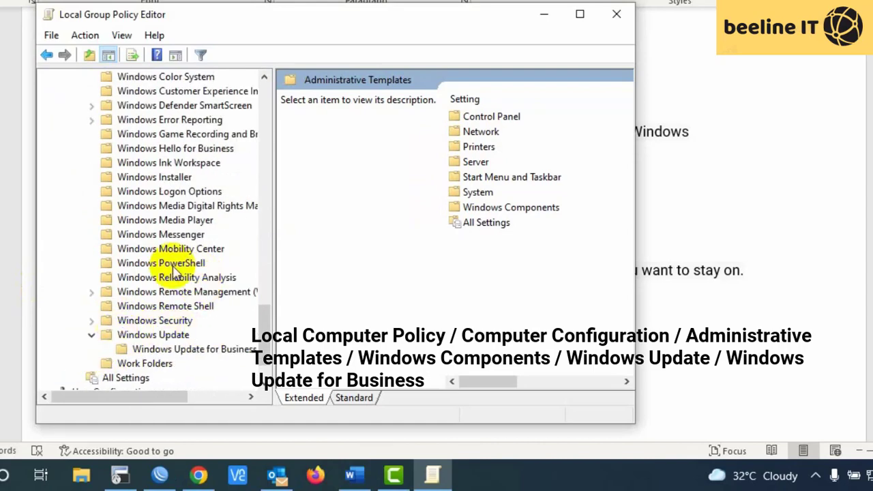
left_click(194, 305)
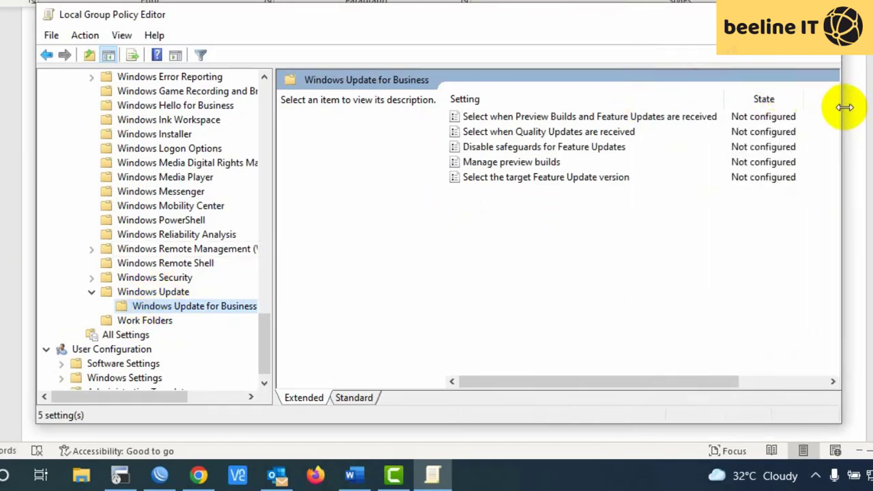
mouse_move(702, 121)
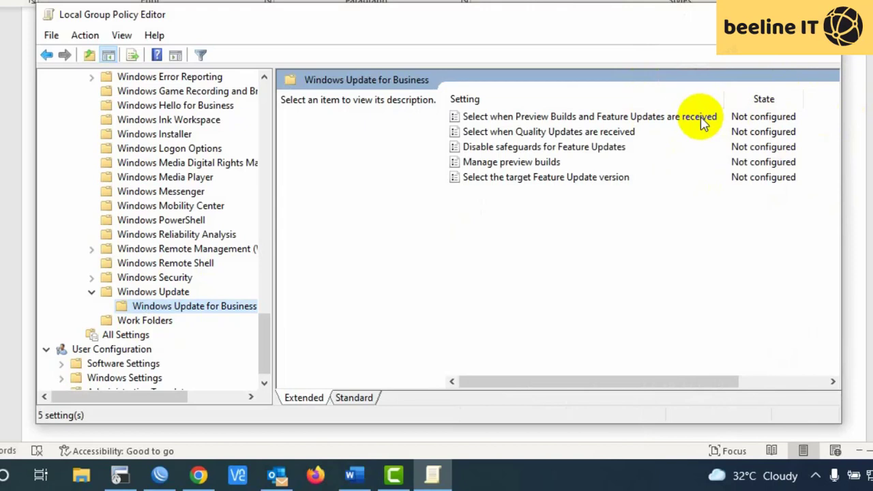
left_click(546, 177)
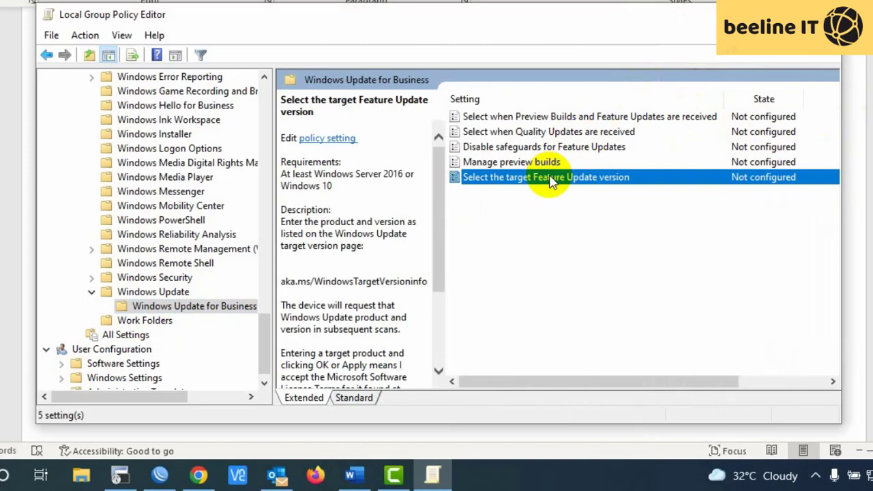
mouse_move(327, 137)
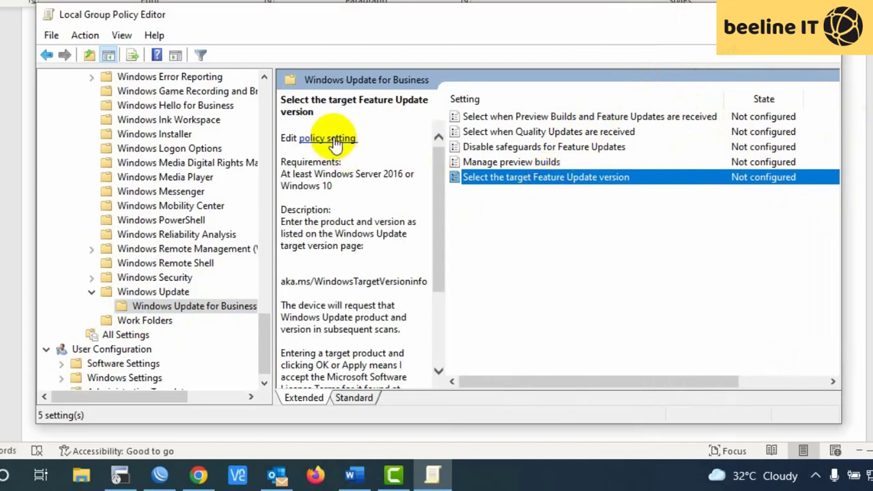
mouse_move(562, 190)
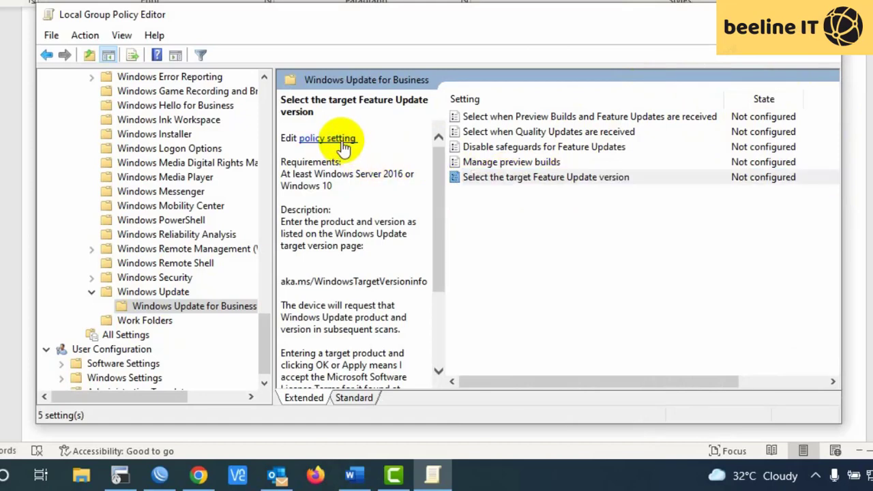
left_click(325, 138)
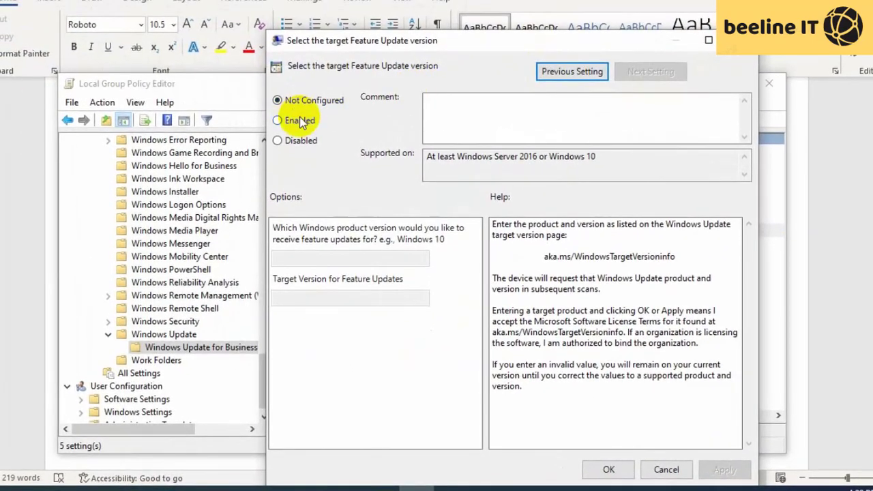
- Set the policy to Enabled with product Windows 10 and target version 21H2, then apply it
left_click(277, 120)
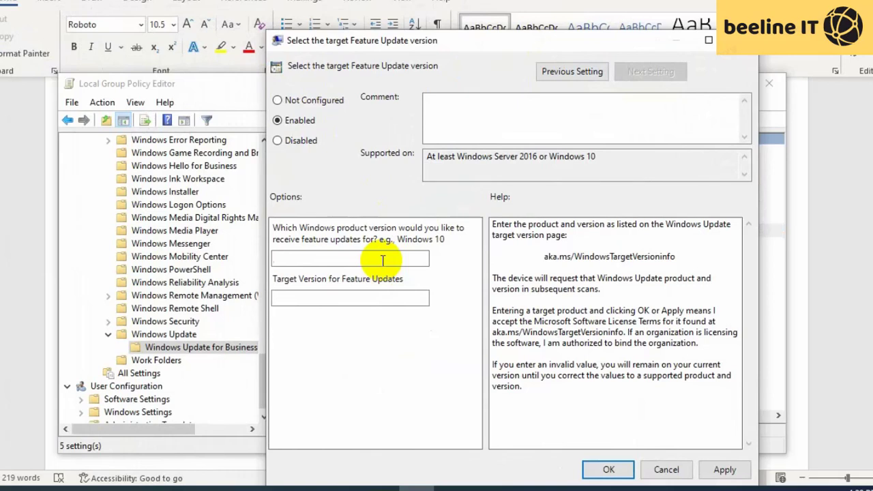
type("Windows 10")
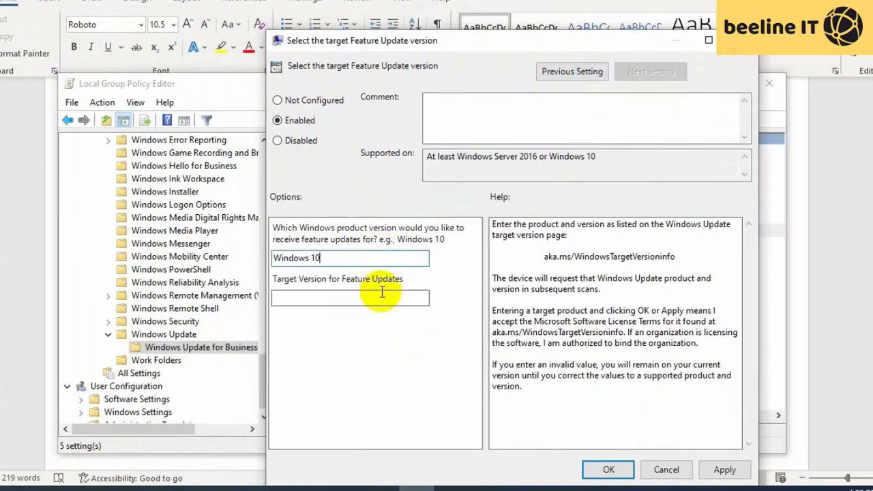
type("2")
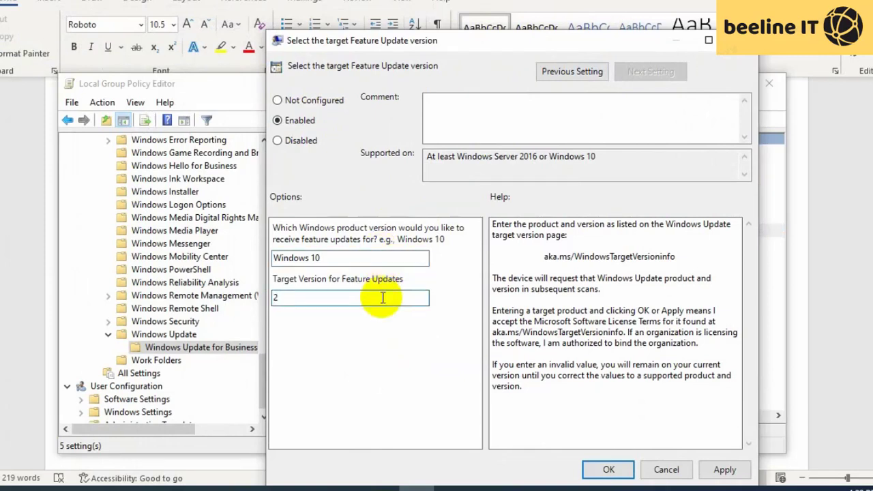
type("1H2")
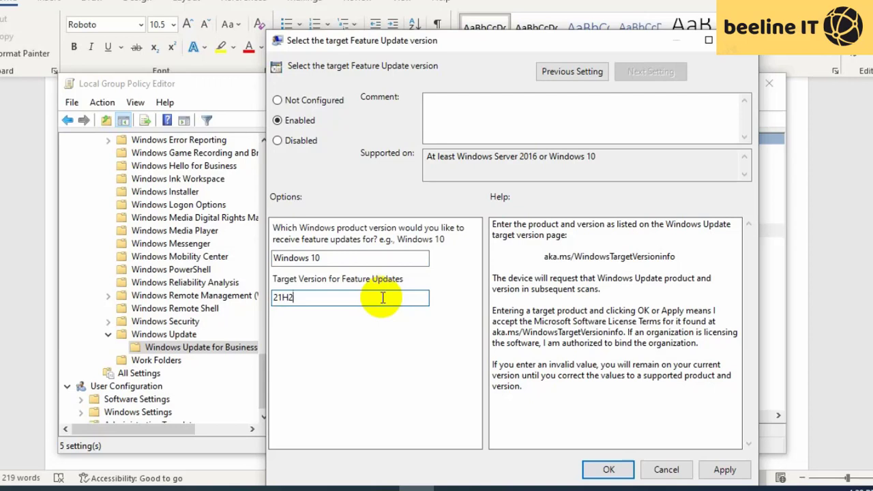
mouse_move(608, 469)
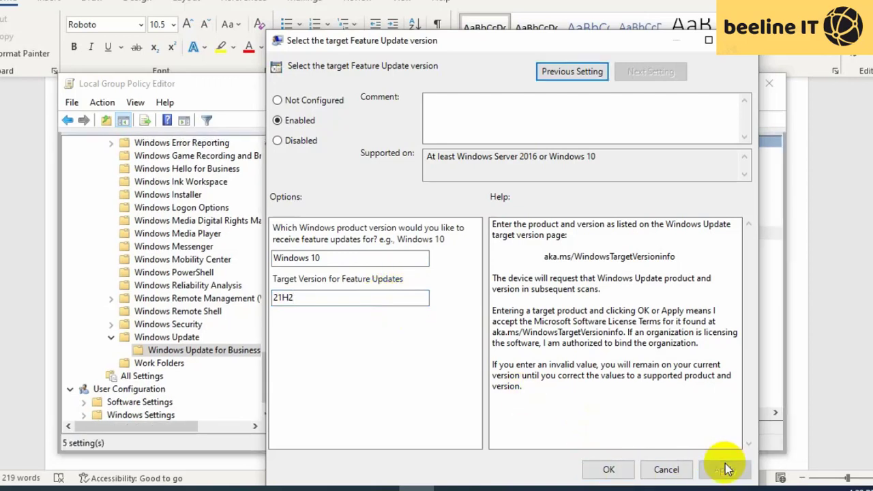
left_click(608, 469)
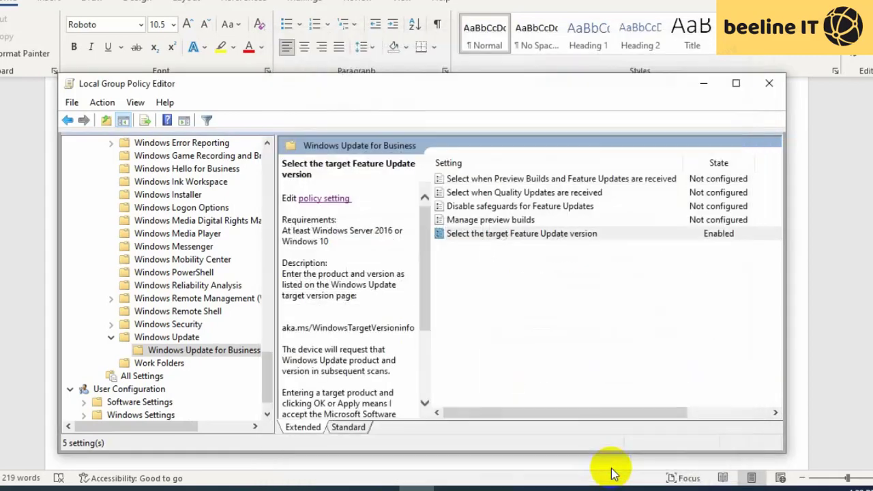
mouse_move(717, 233)
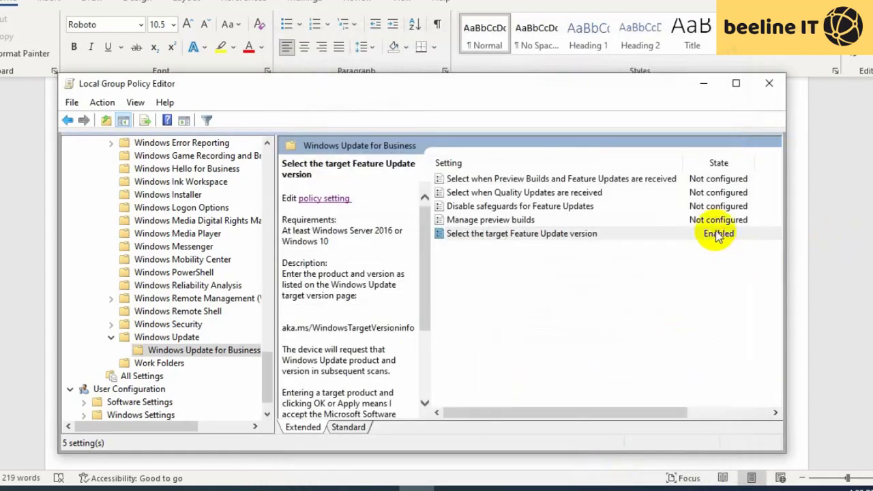
left_click(521, 233)
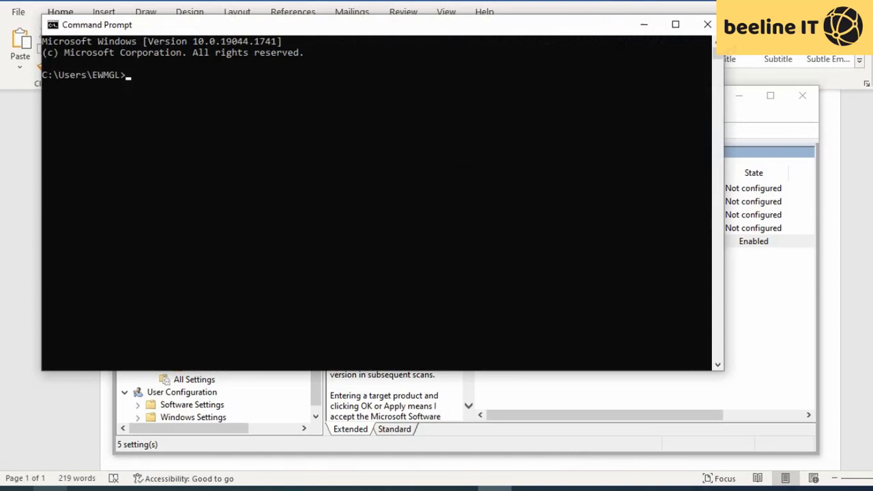
mouse_move(472, 33)
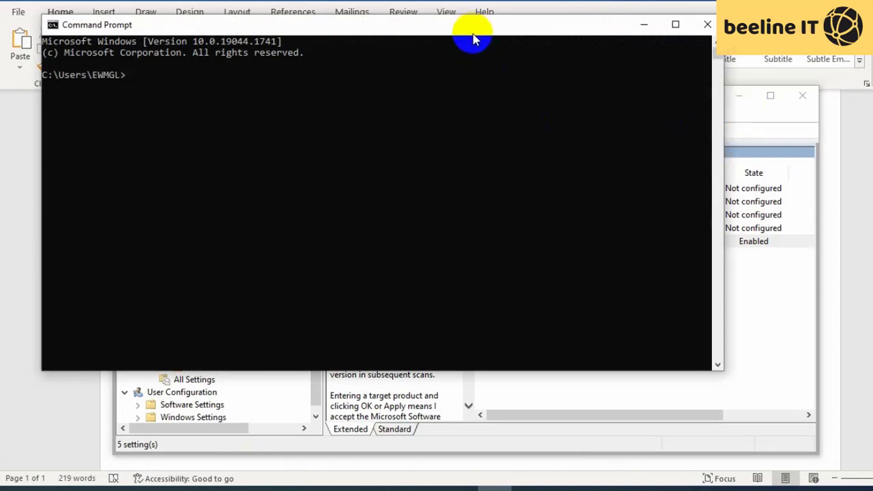
mouse_move(472, 101)
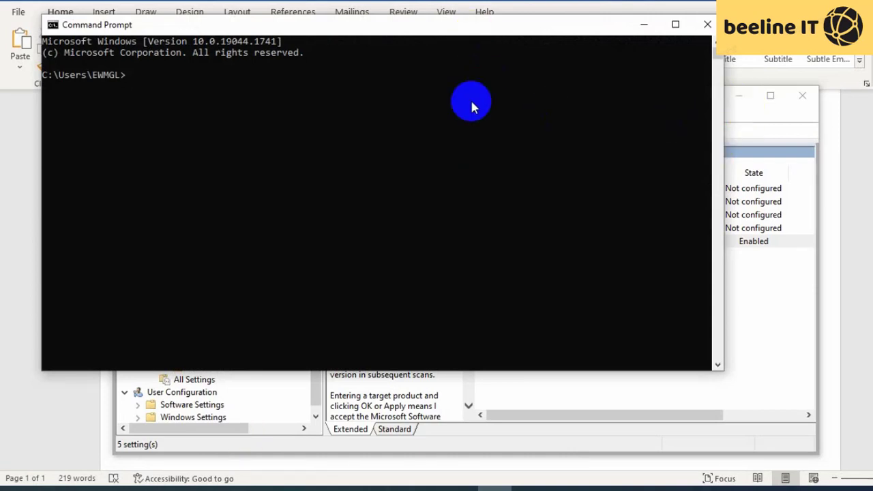